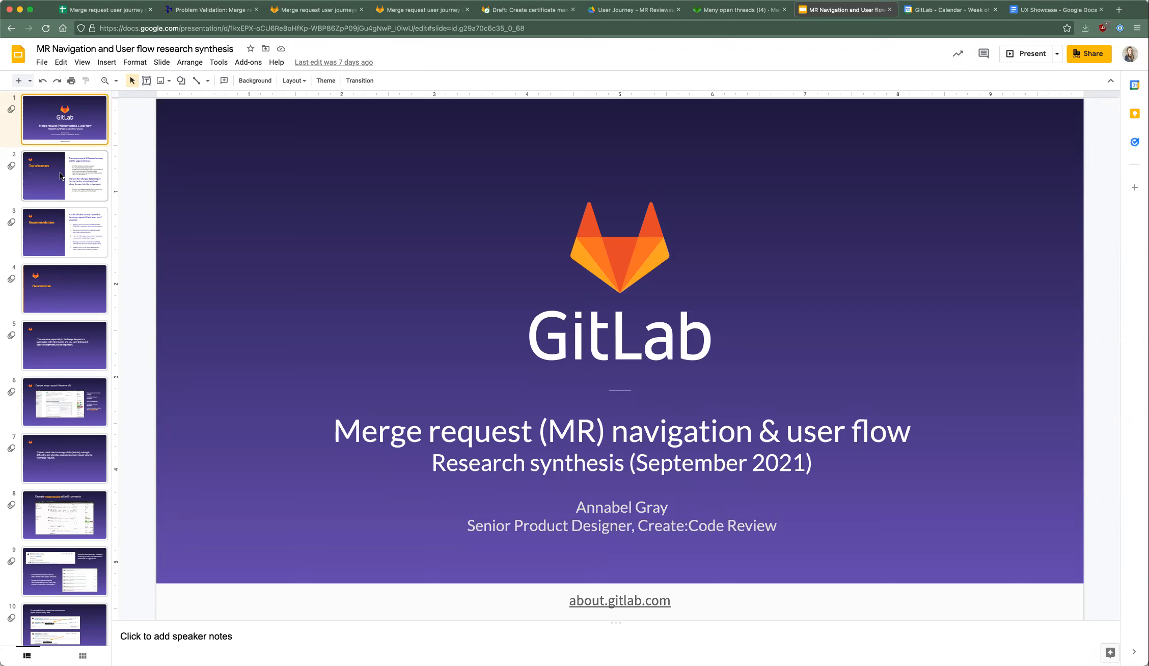
Step: Select slide 2, 'Top takeaways', in the filmstrip
{"action": "left_click", "coordinate": [65, 176]}
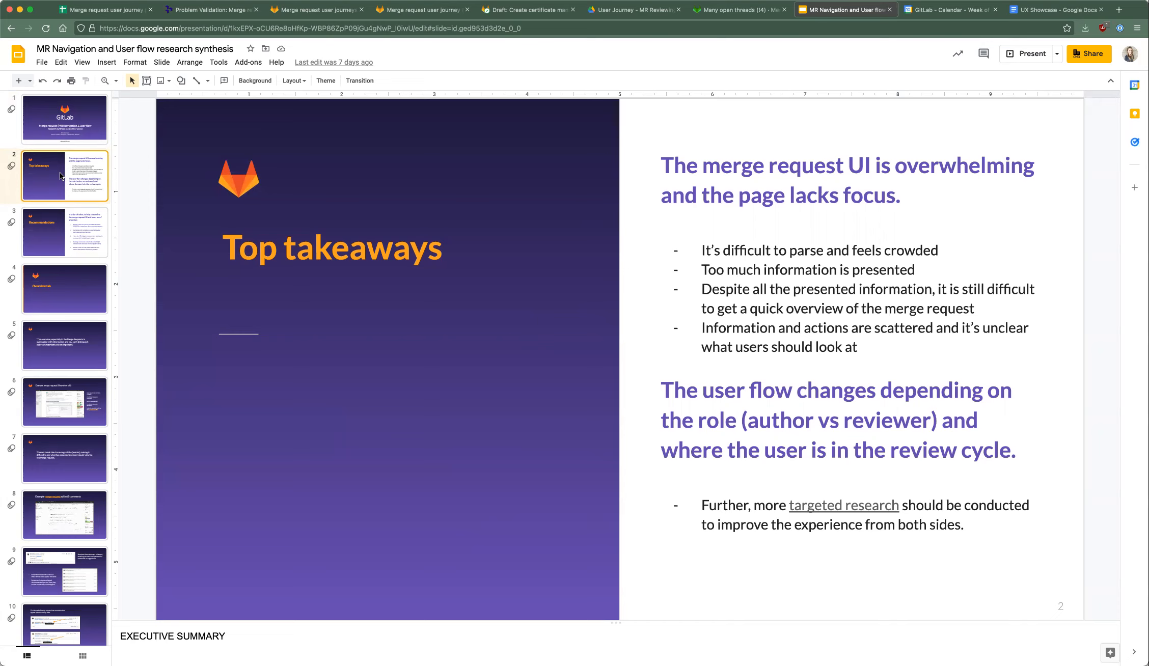
Step: Select slide 3, 'Recommendations', with its five prioritized proposals
{"action": "left_click", "coordinate": [64, 232]}
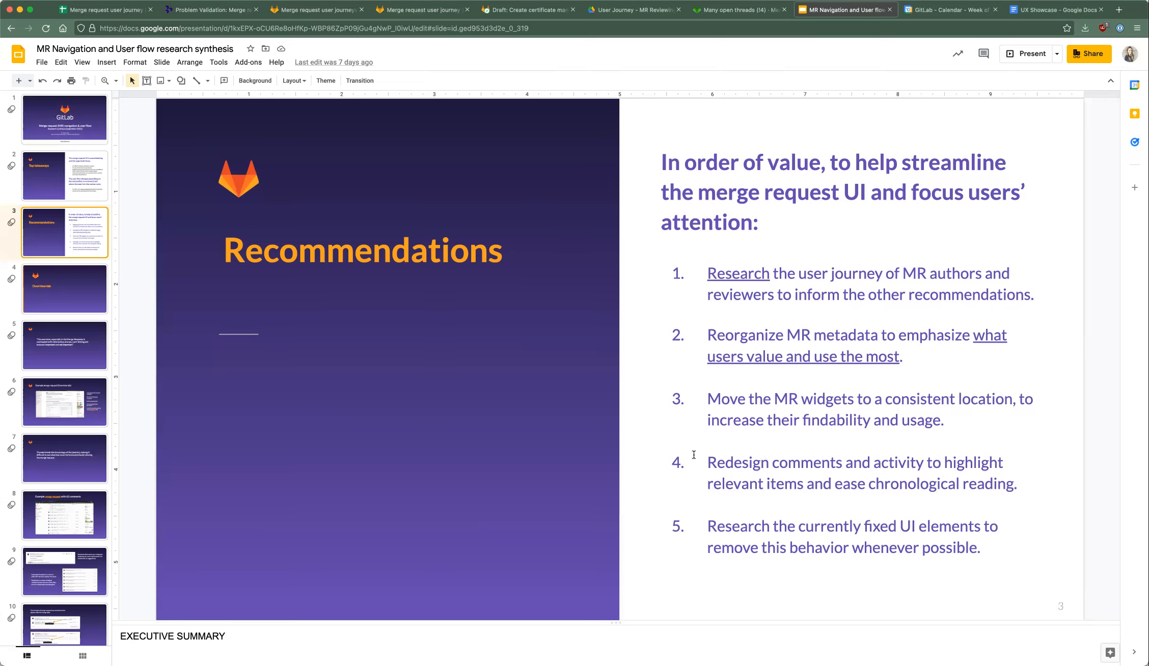
Step: Step through slides 4 and 5 to slide 6, the annotated example merge request
{"action": "left_click", "coordinate": [65, 288]}
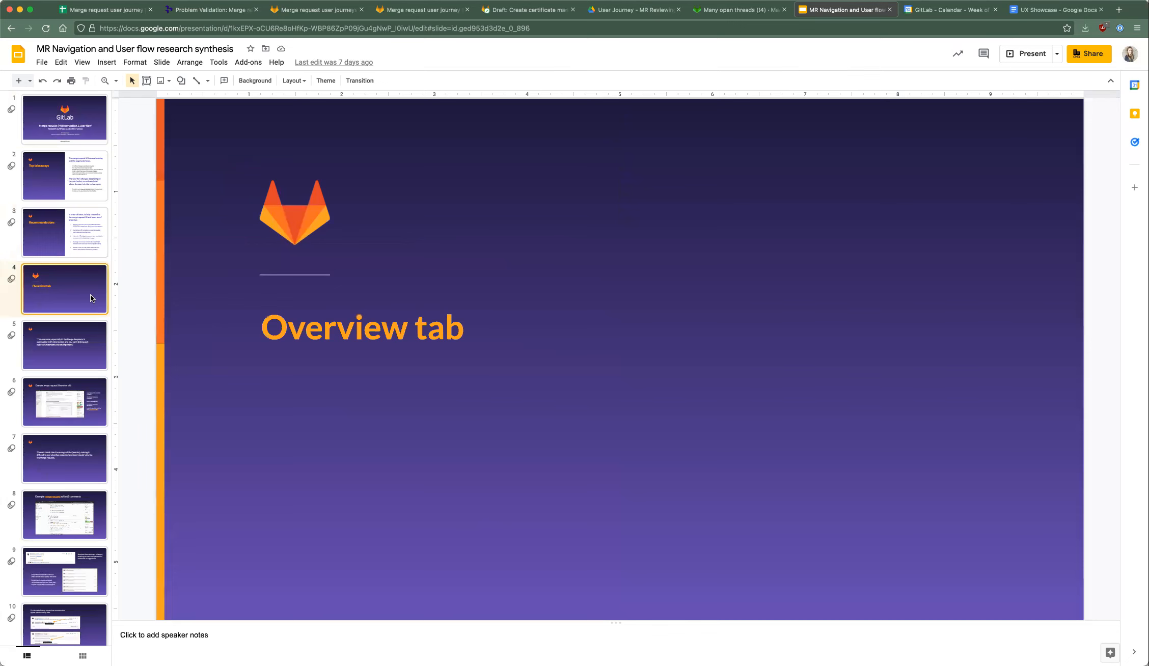
{"action": "left_click", "coordinate": [65, 345]}
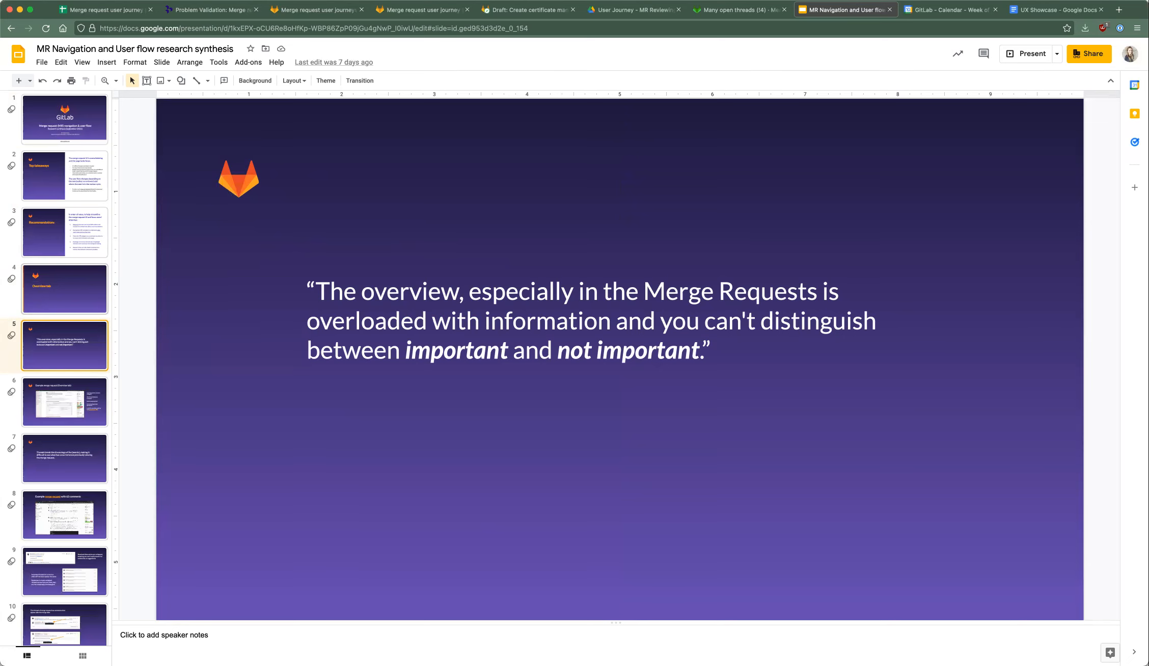
{"action": "left_click", "coordinate": [65, 402]}
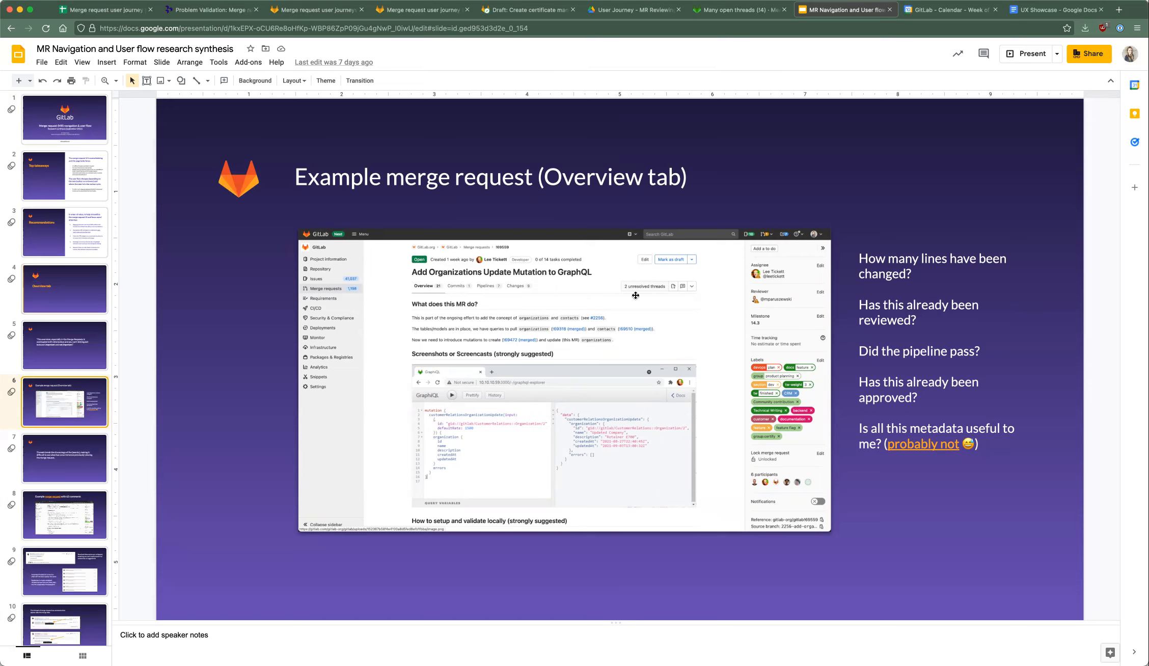
{"action": "mouse_move", "coordinate": [810, 478]}
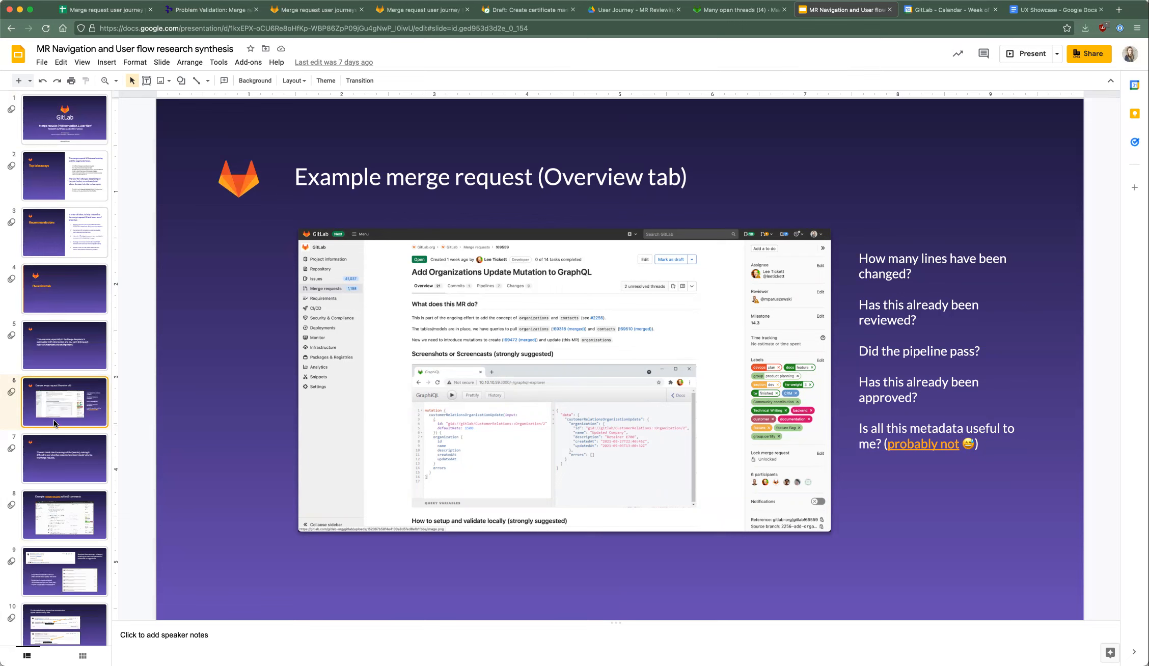
Step: Pass the threads-breaking-chronology quote to reach slide 8, the 63-comment merge request
{"action": "left_click", "coordinate": [64, 458]}
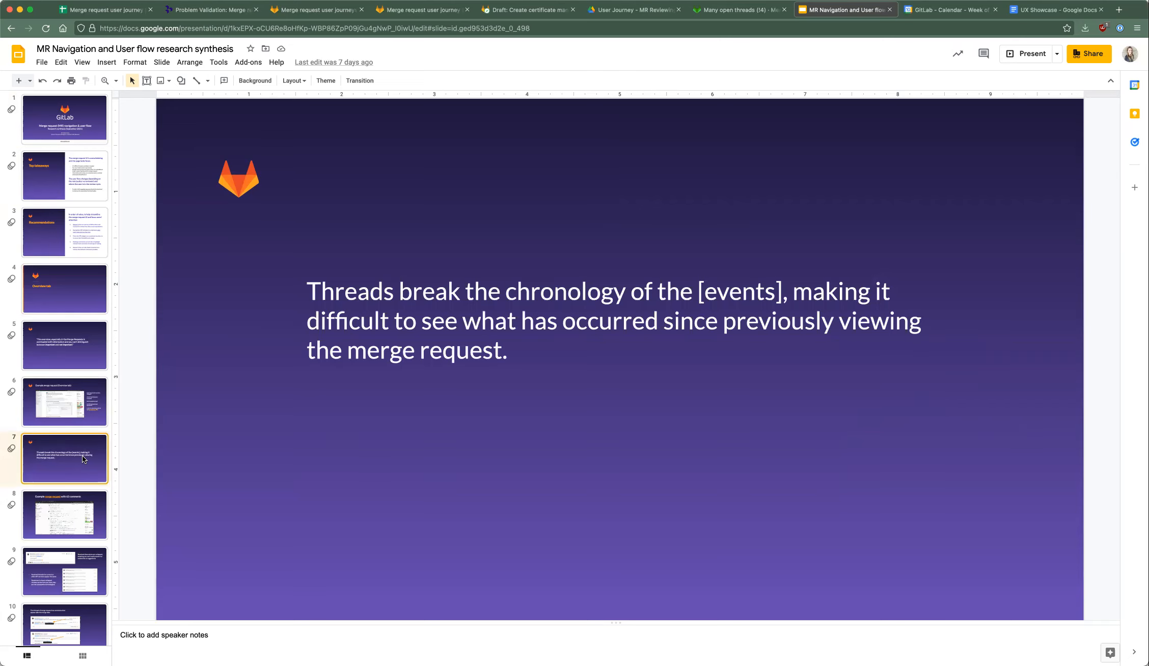
{"action": "left_click", "coordinate": [65, 514]}
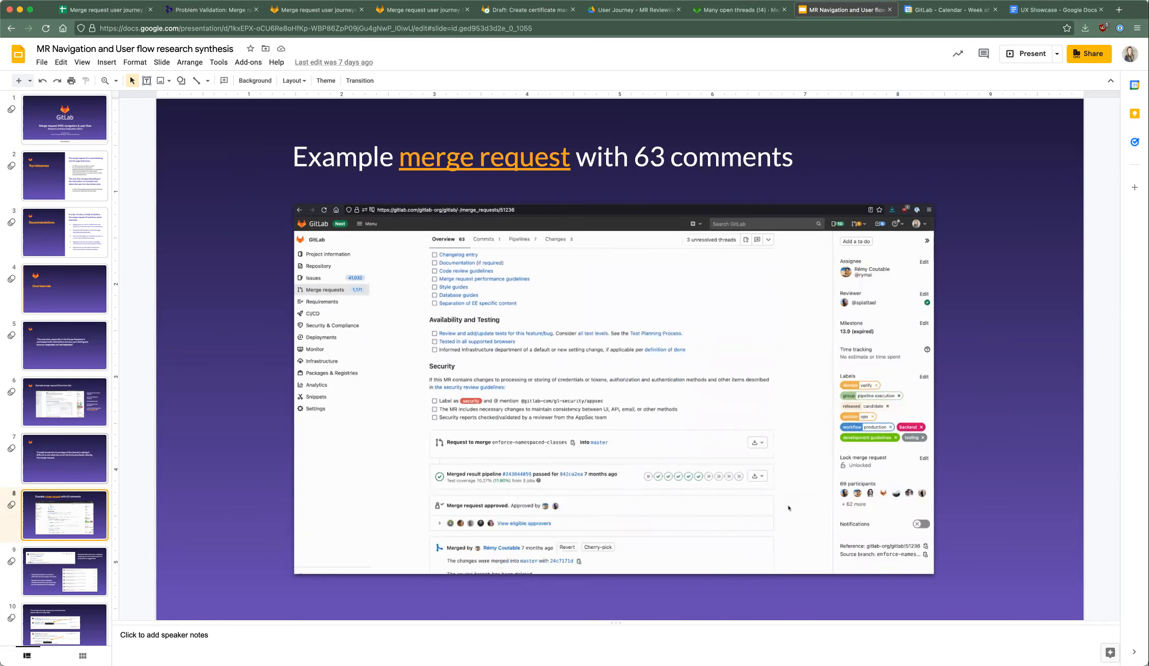
Step: Move through slide 9 on collapsed resolved threads to slide 10 on post-merge comments
{"action": "left_click", "coordinate": [64, 546]}
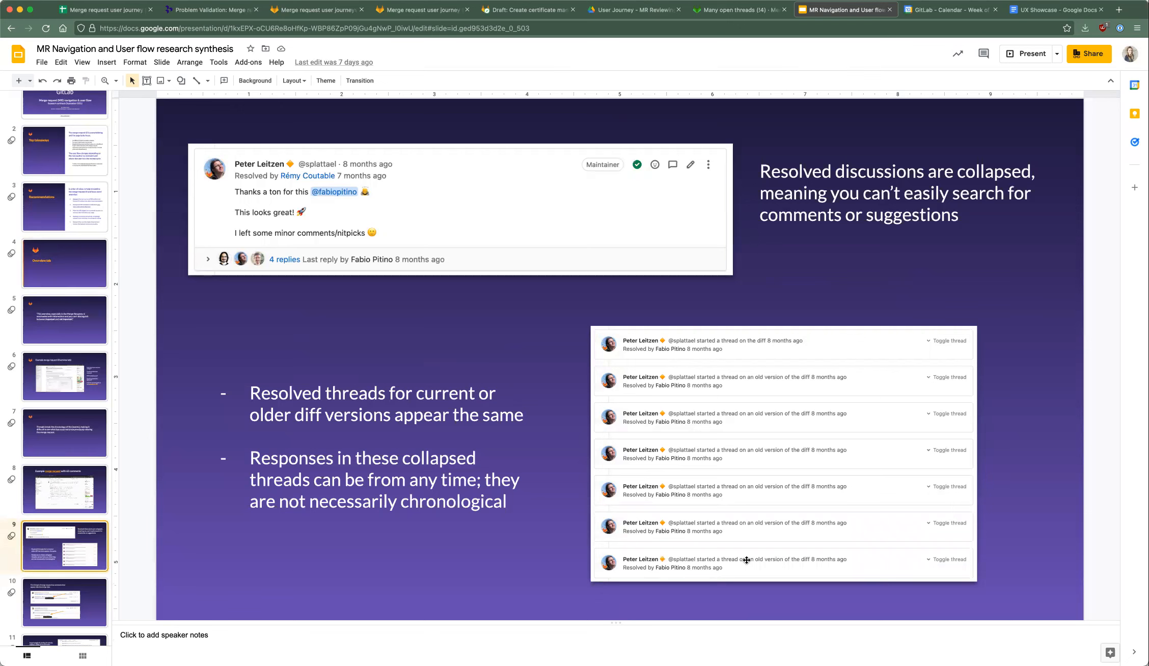
{"action": "mouse_move", "coordinate": [770, 453]}
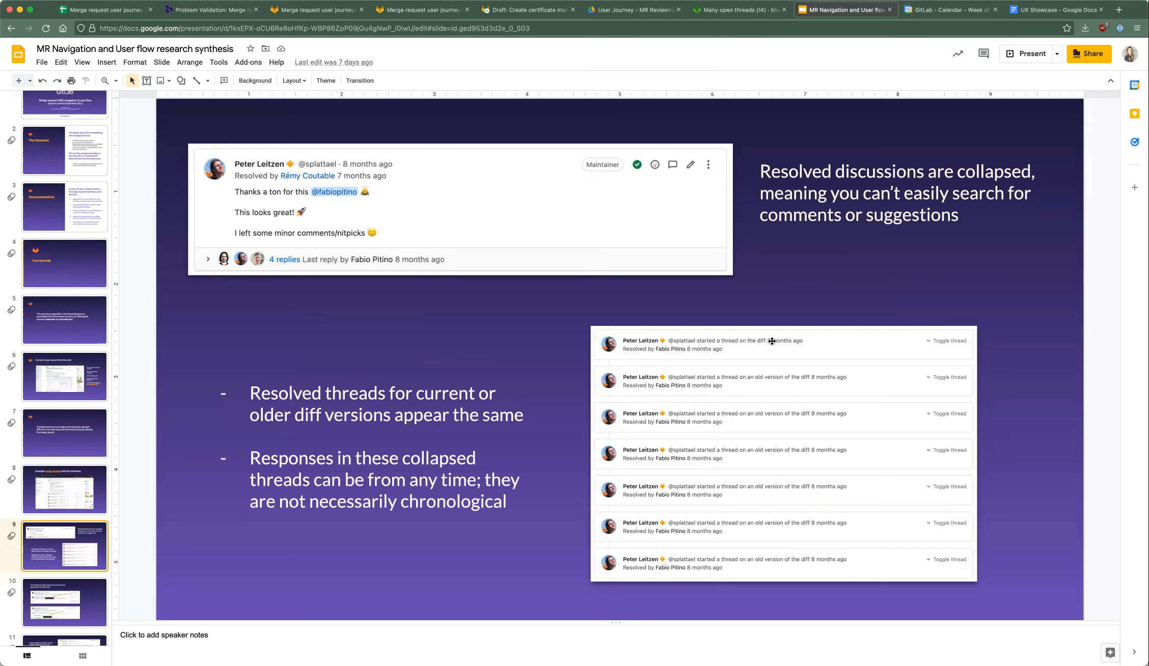
{"action": "mouse_move", "coordinate": [757, 491]}
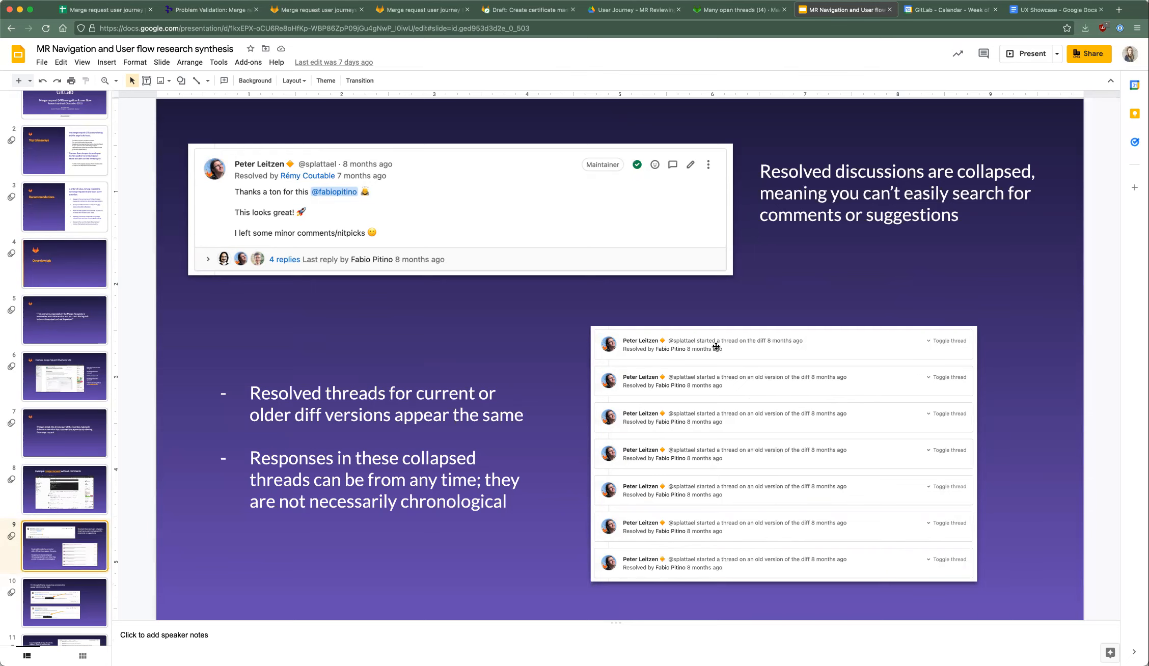
{"action": "mouse_move", "coordinate": [340, 325]}
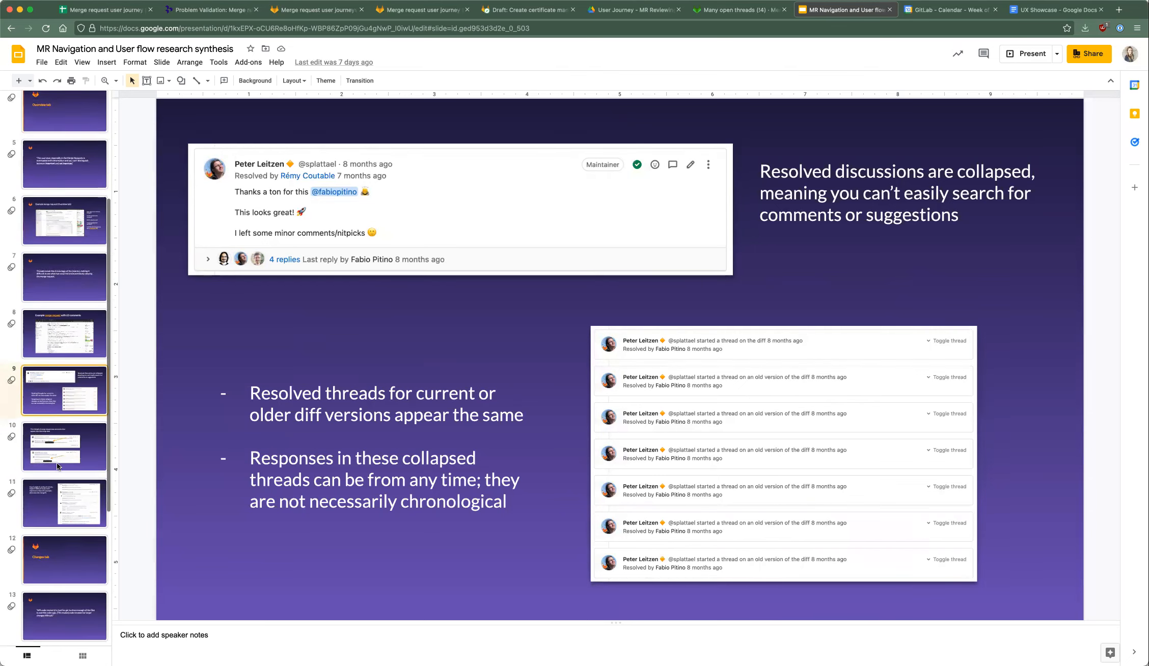
{"action": "left_click", "coordinate": [65, 447]}
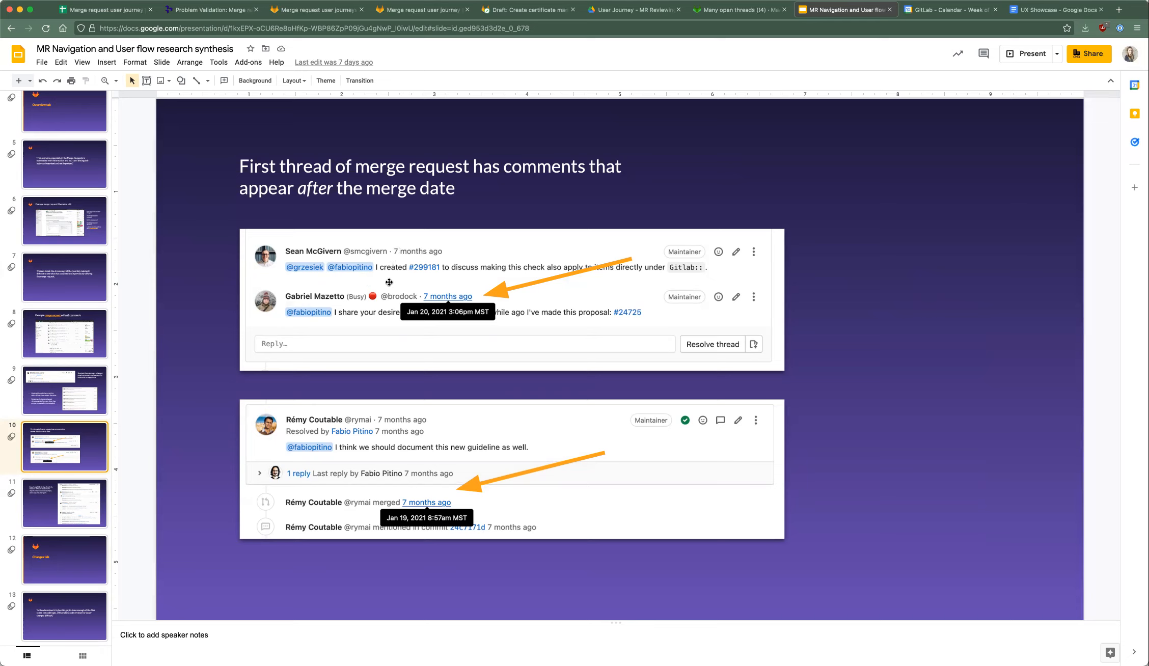
{"action": "mouse_move", "coordinate": [415, 297]}
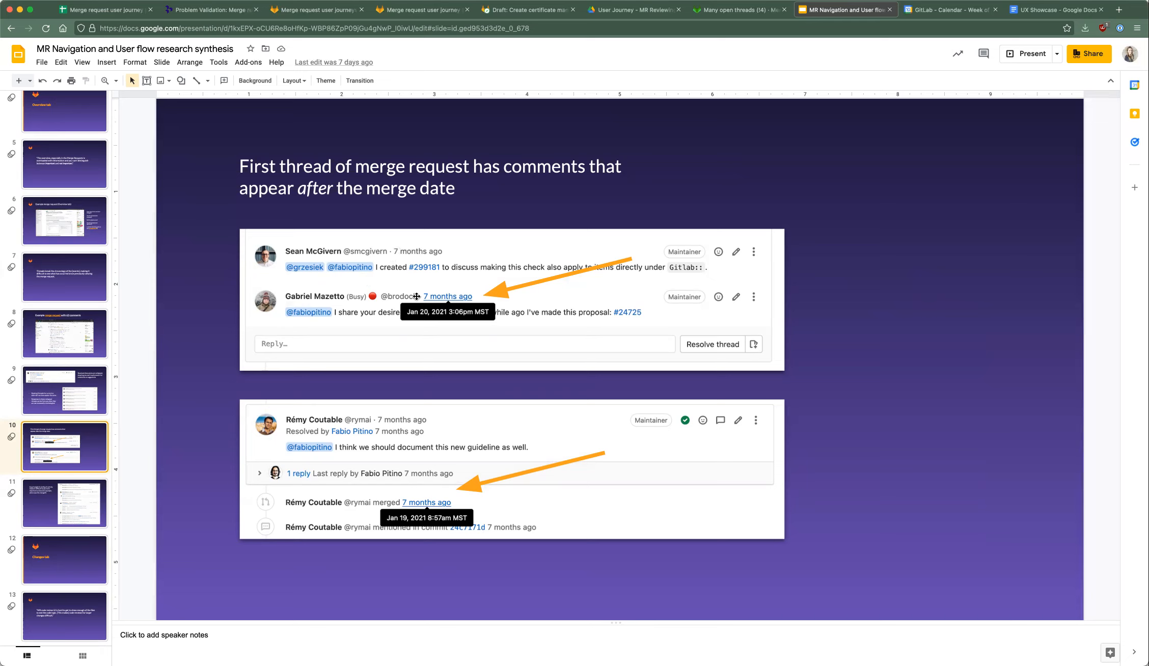
{"action": "mouse_move", "coordinate": [430, 522]}
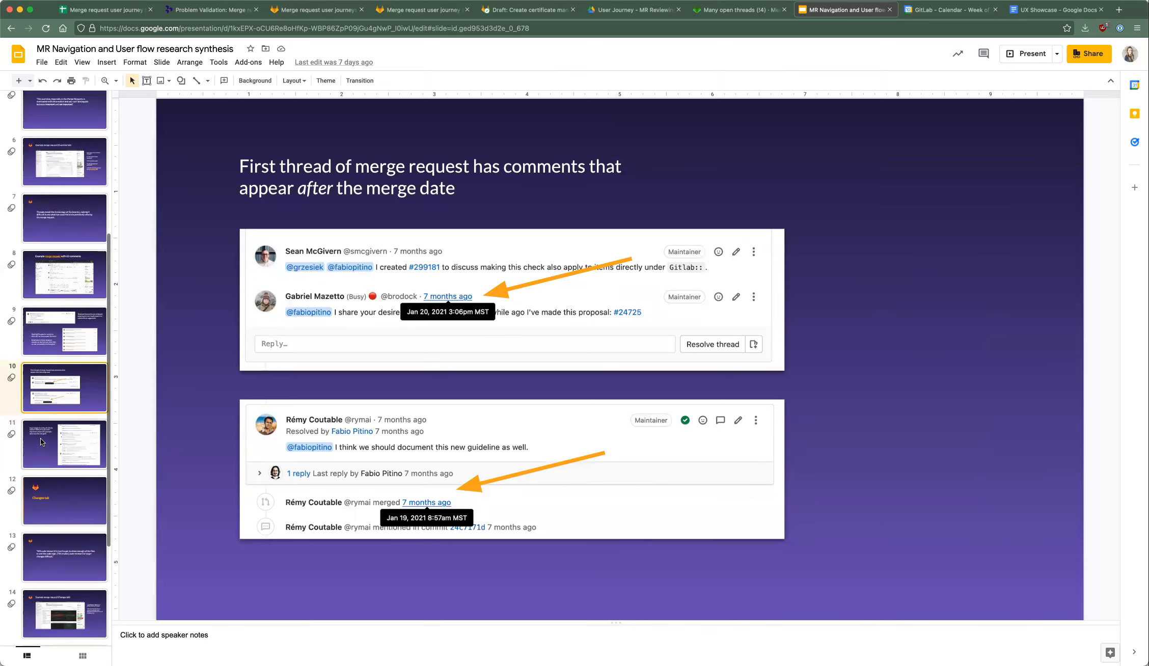
Step: Show slide 11 on equally weighted activity obscuring key actions like the merge
{"action": "left_click", "coordinate": [64, 444]}
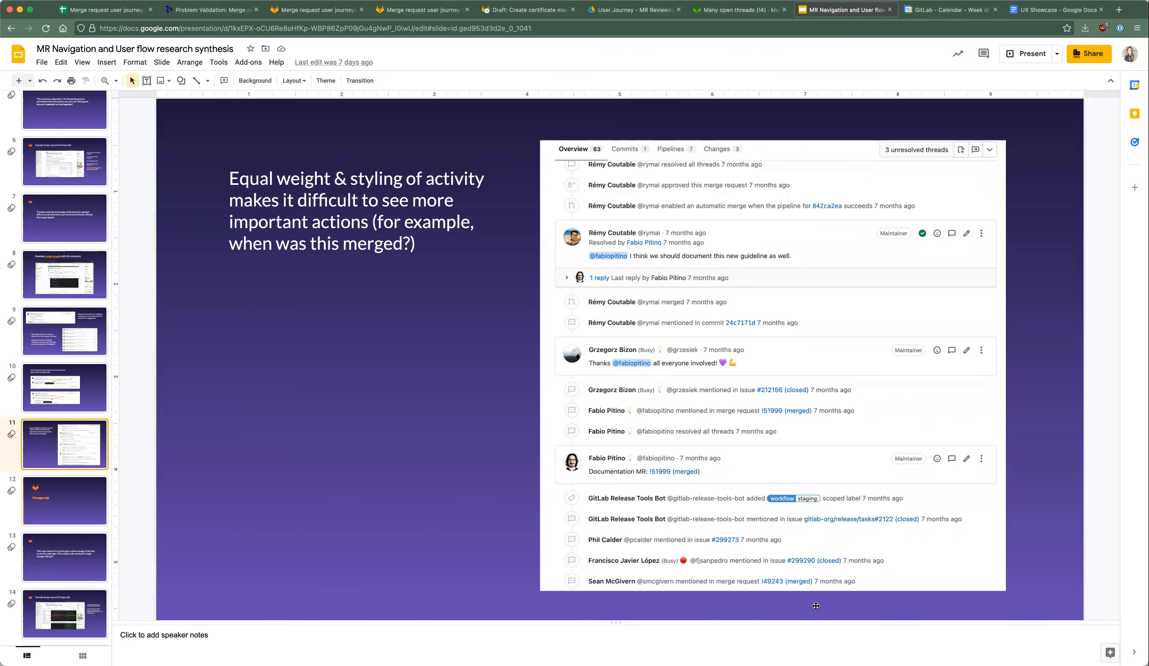
{"action": "mouse_move", "coordinate": [731, 560]}
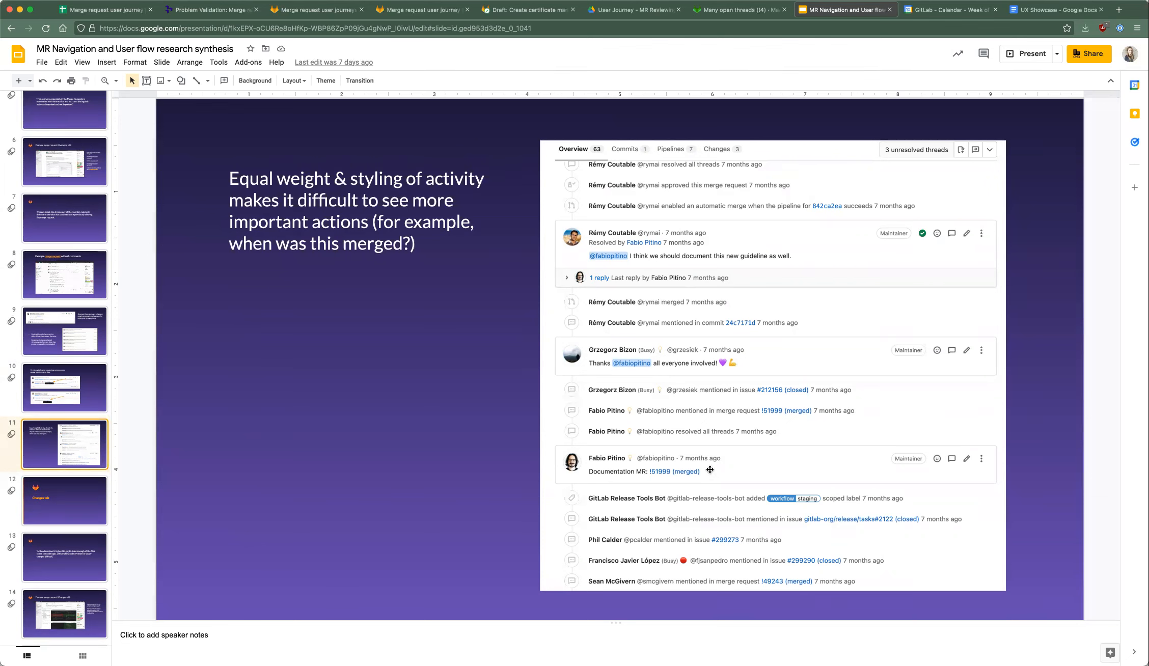
{"action": "mouse_move", "coordinate": [706, 338]}
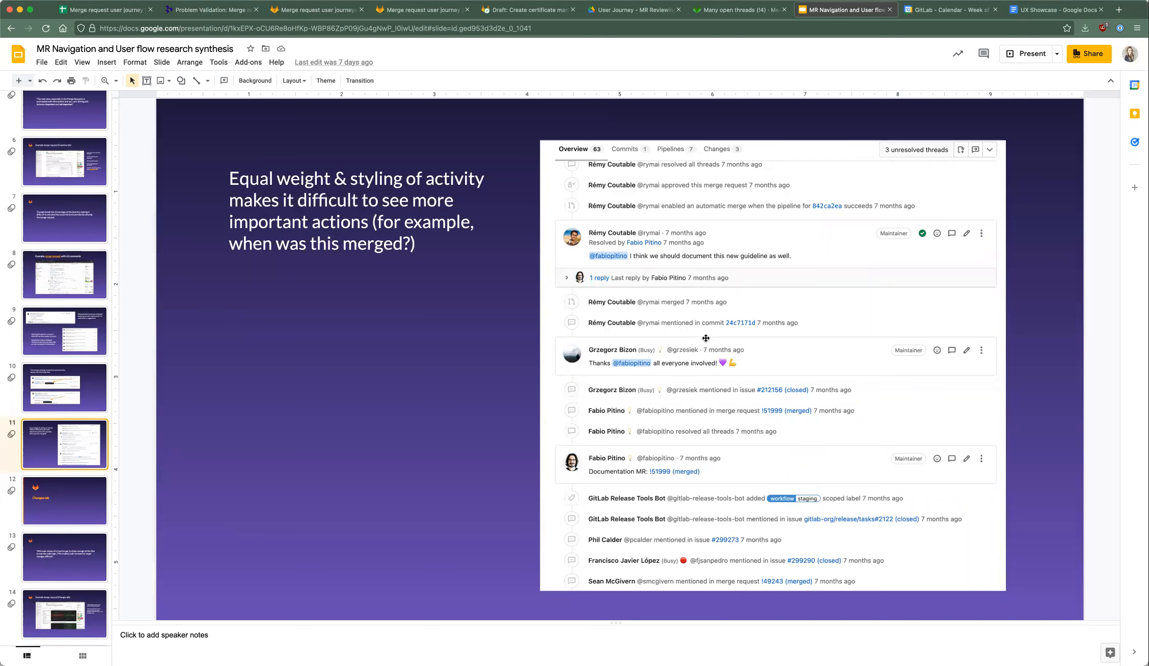
{"action": "mouse_move", "coordinate": [707, 289]}
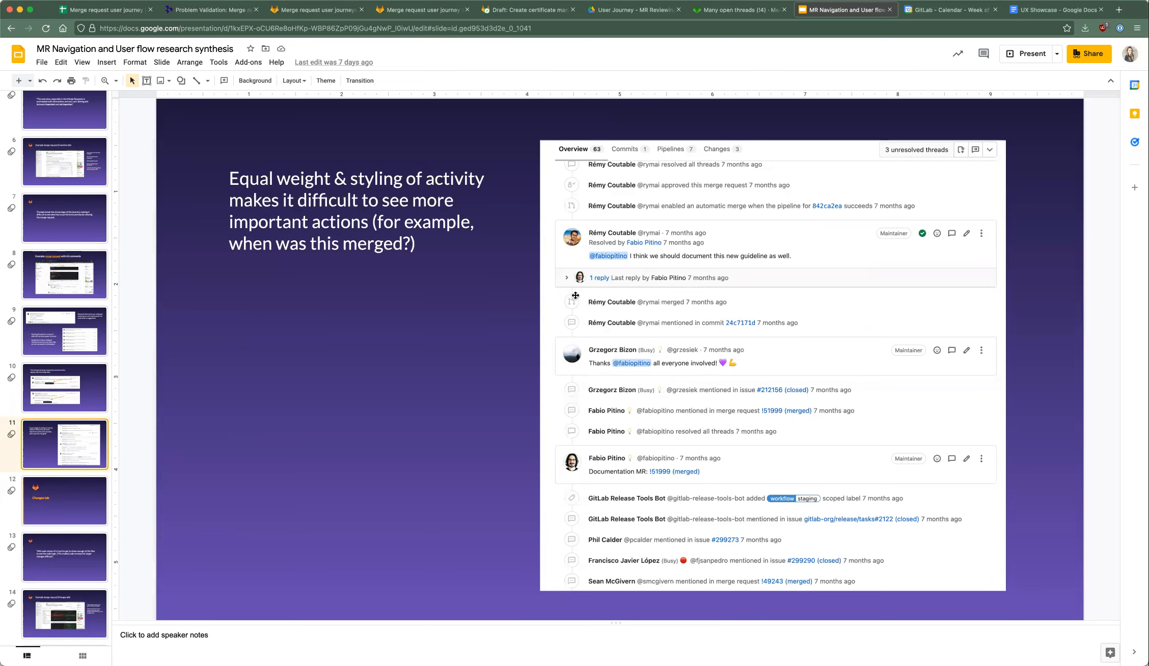
{"action": "mouse_move", "coordinate": [254, 464]}
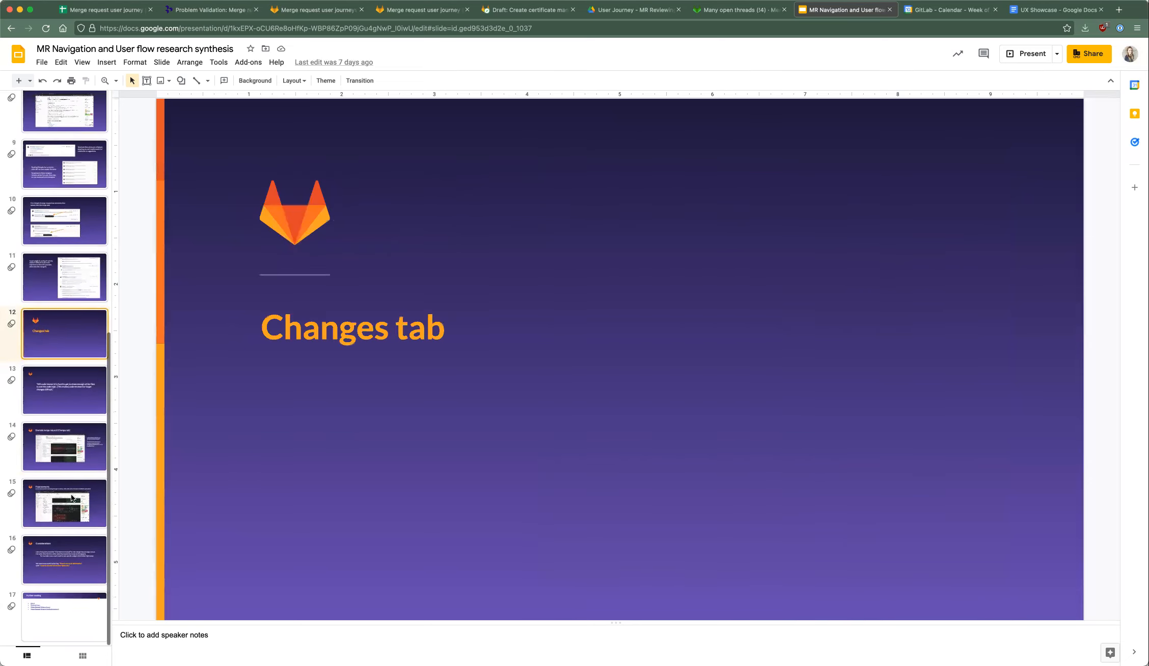
Step: Pass the hard code reviews quote to slide 14, the Changes tab example
{"action": "left_click", "coordinate": [65, 390]}
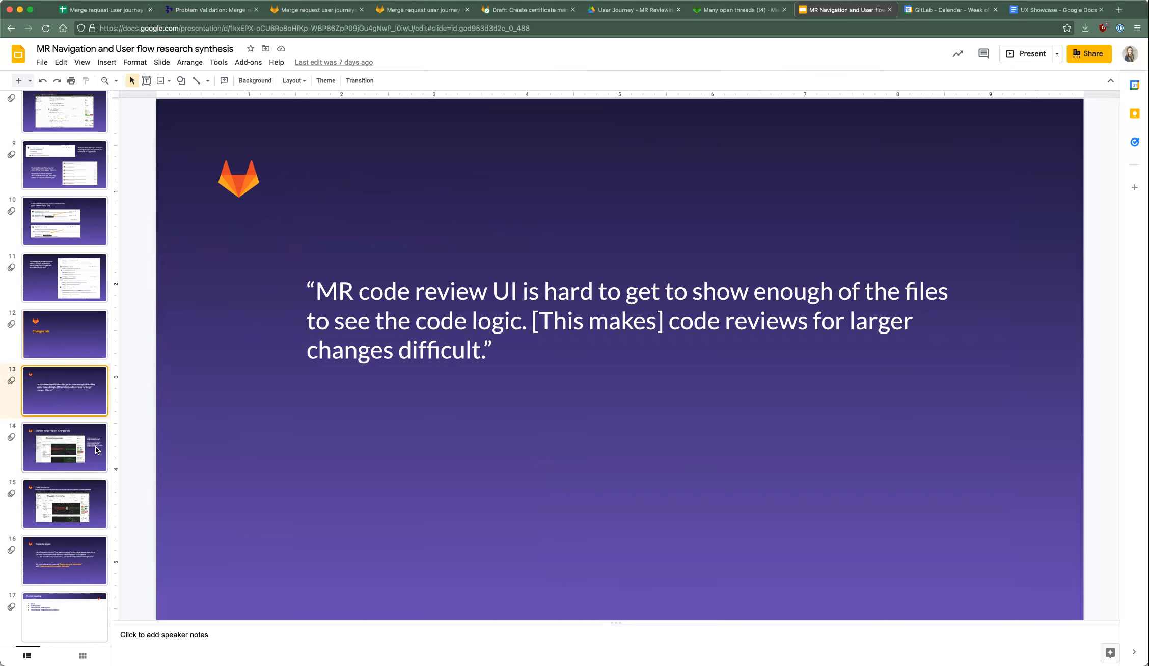
{"action": "left_click", "coordinate": [65, 447]}
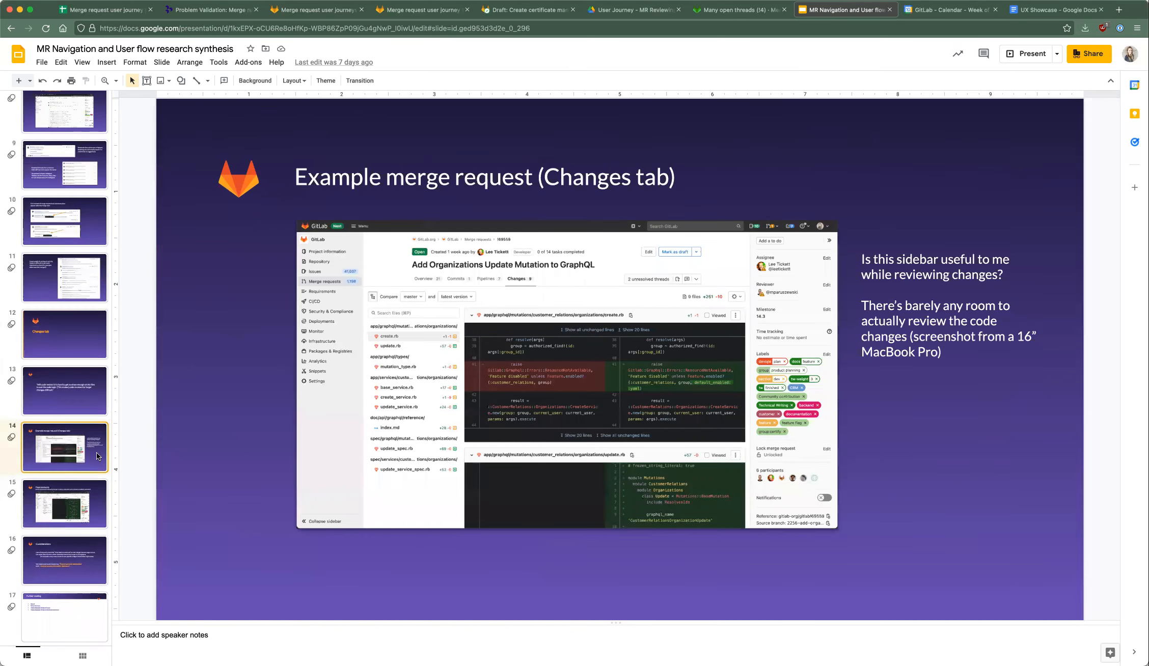
Step: Show slide 15 'Fixed elements', then slide 16 'Considerations'
{"action": "left_click", "coordinate": [64, 504]}
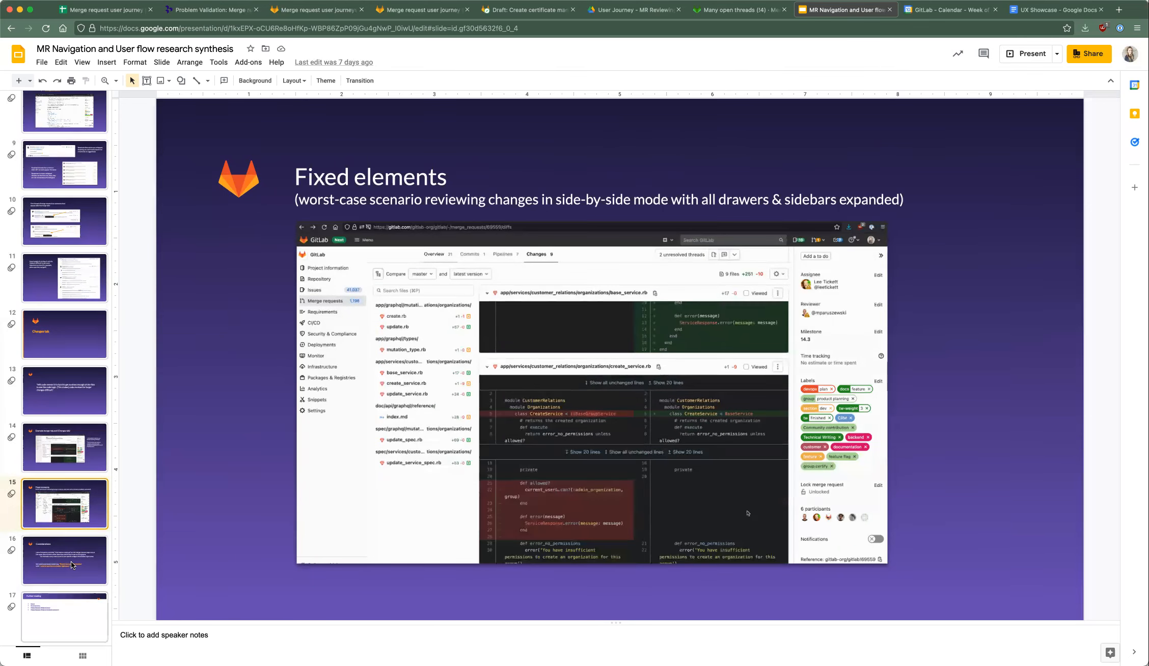
{"action": "left_click", "coordinate": [65, 560]}
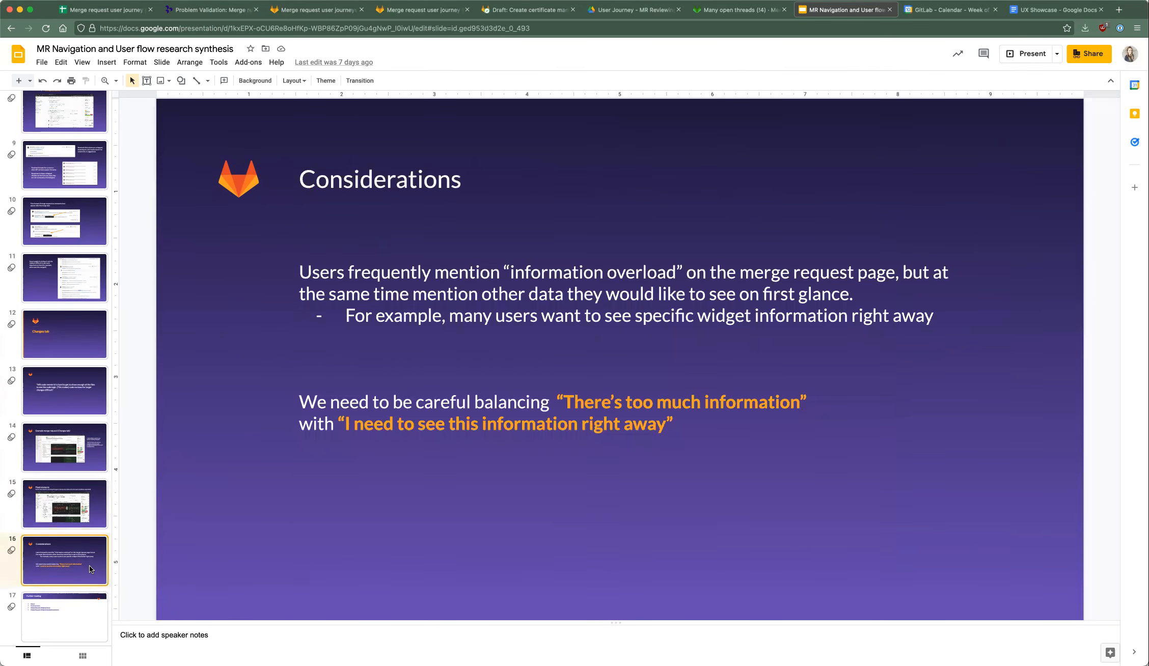